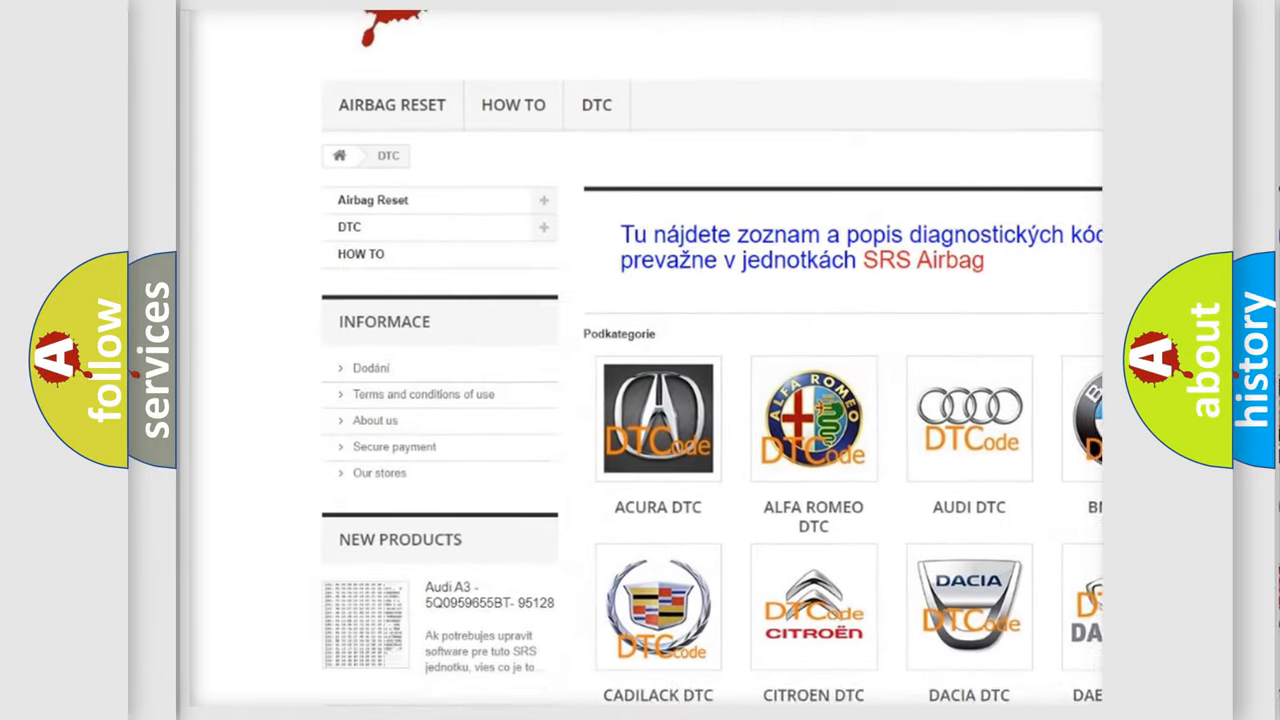
pyautogui.scroll(-3)
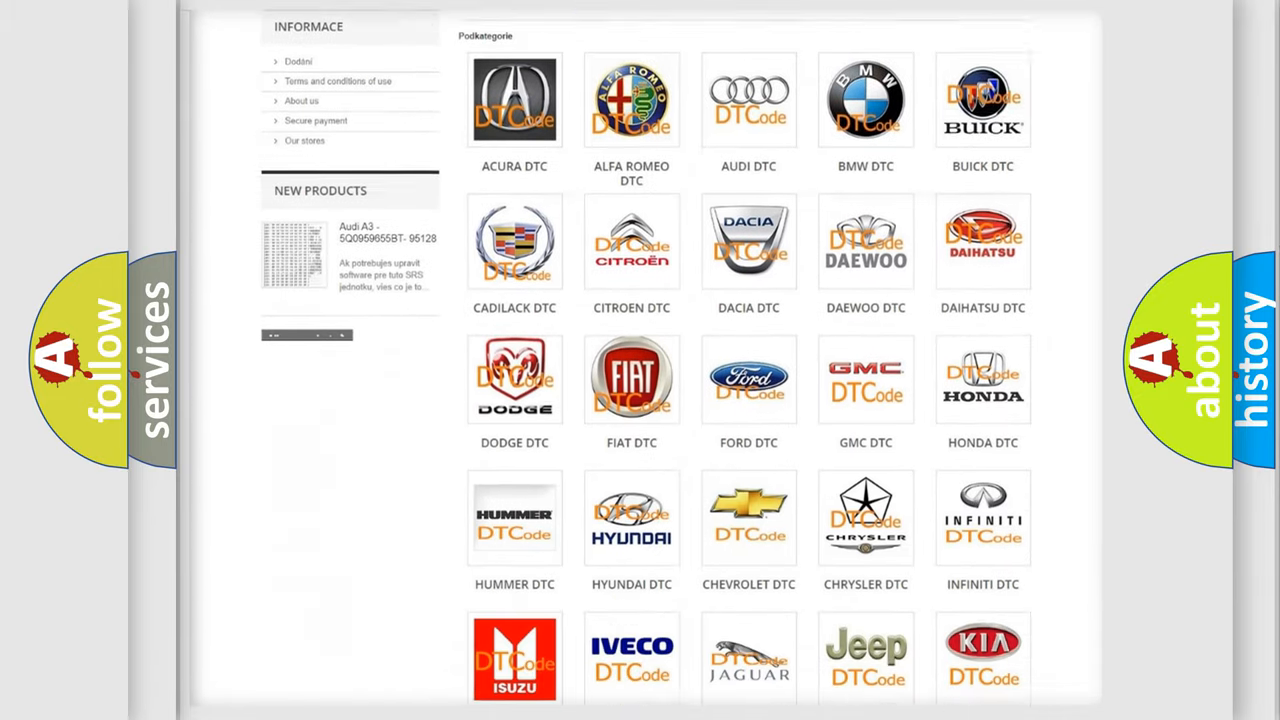
pyautogui.scroll(-3)
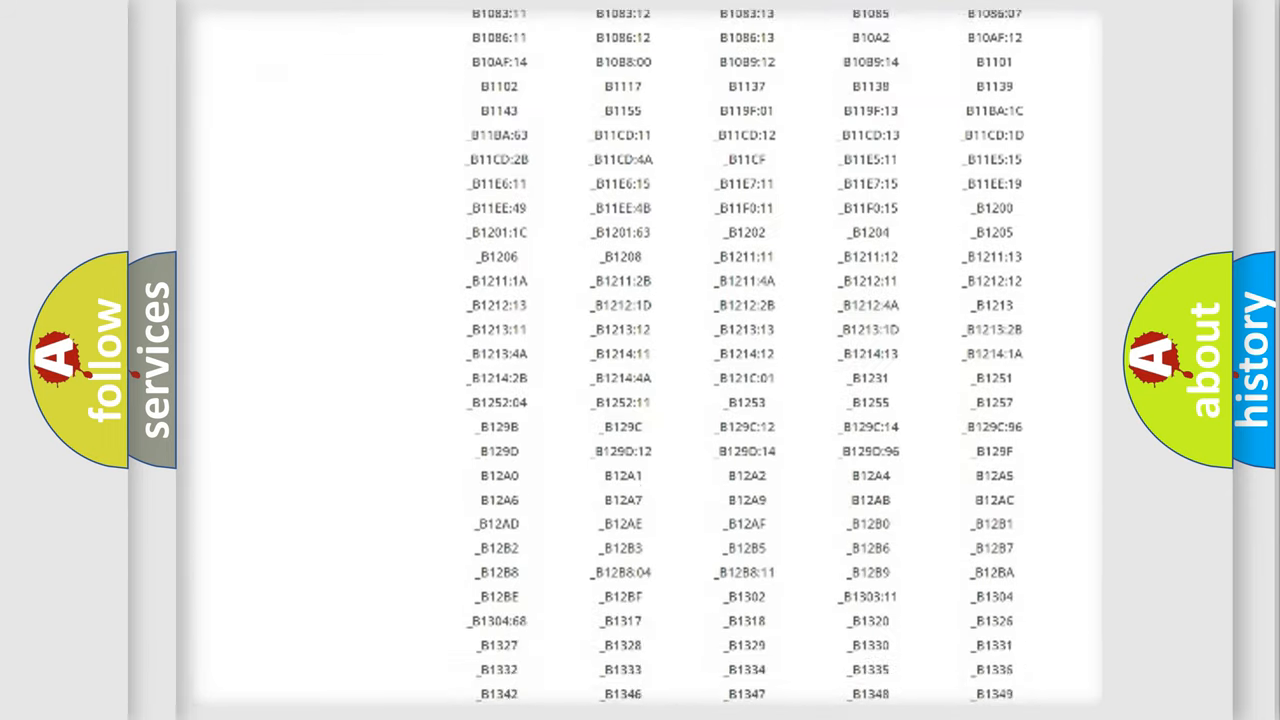
pyautogui.scroll(-3)
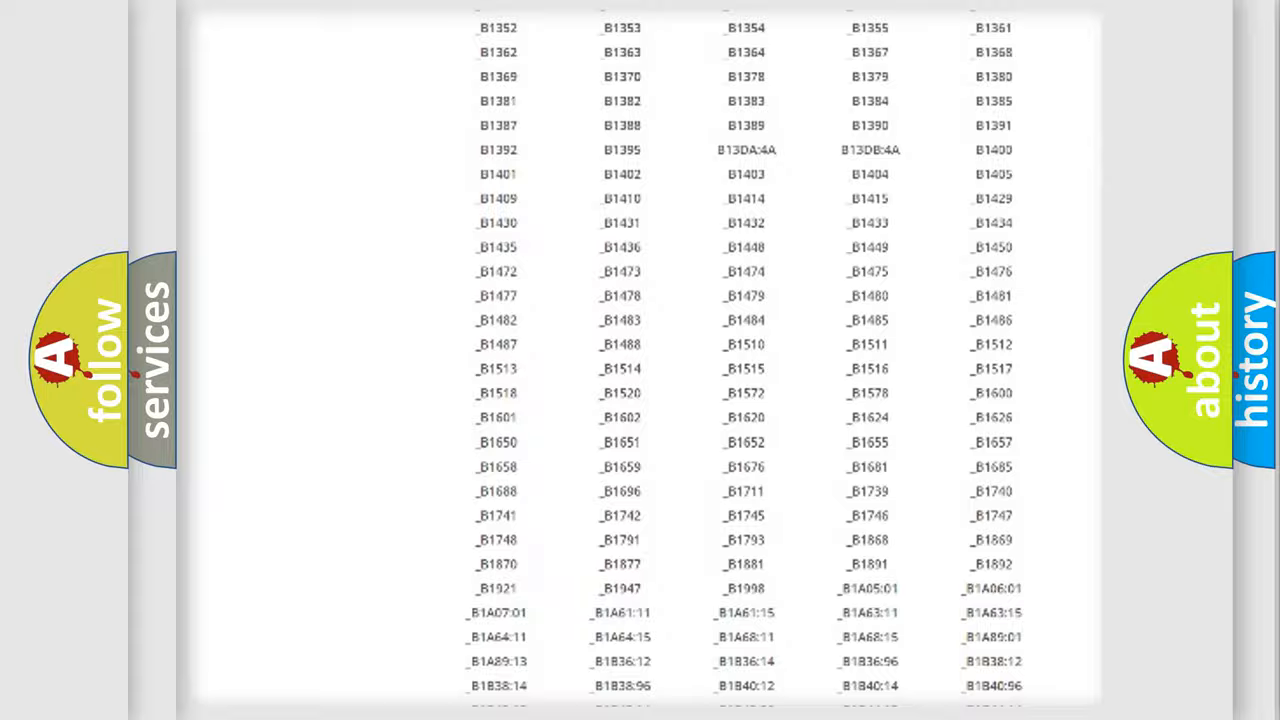